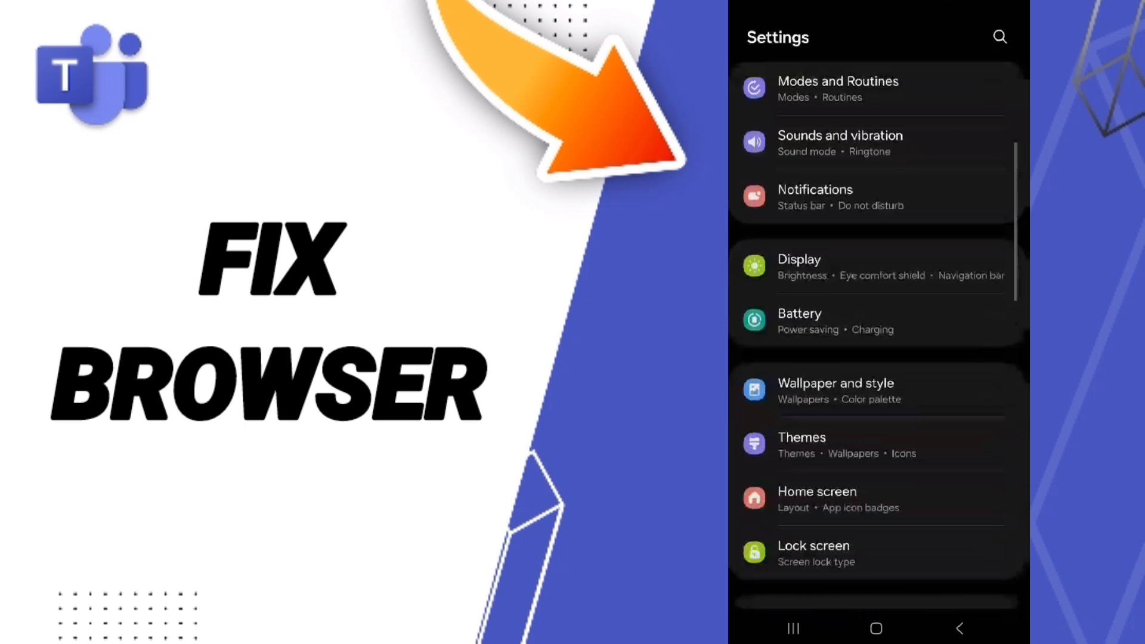
Go to the Apps page from the Settings list
scroll("down", 3)
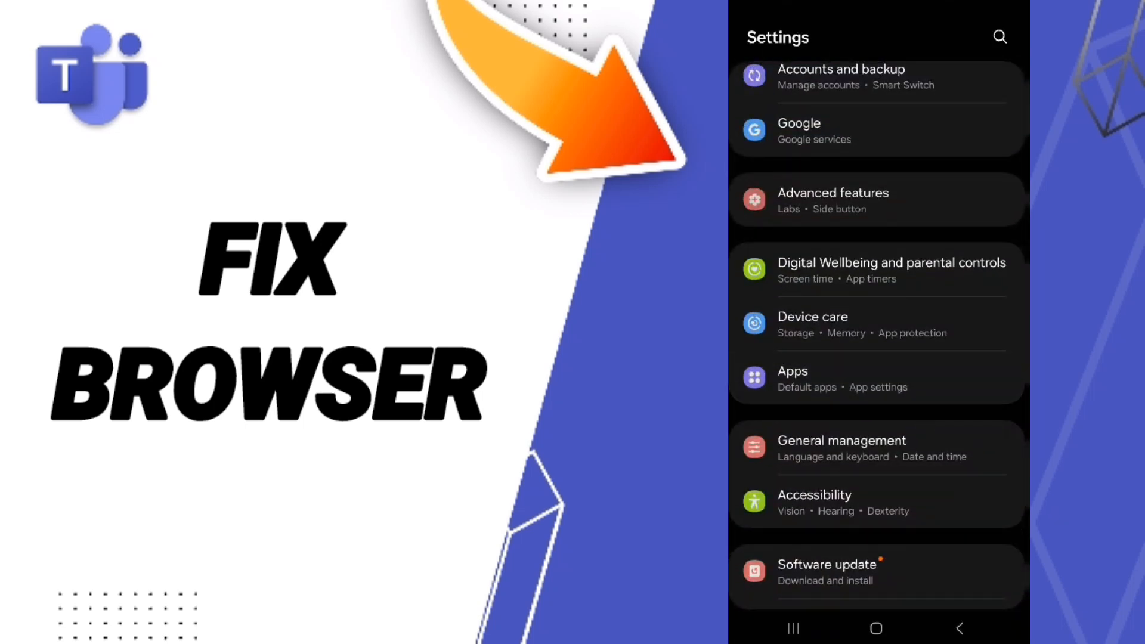
left_click(792, 379)
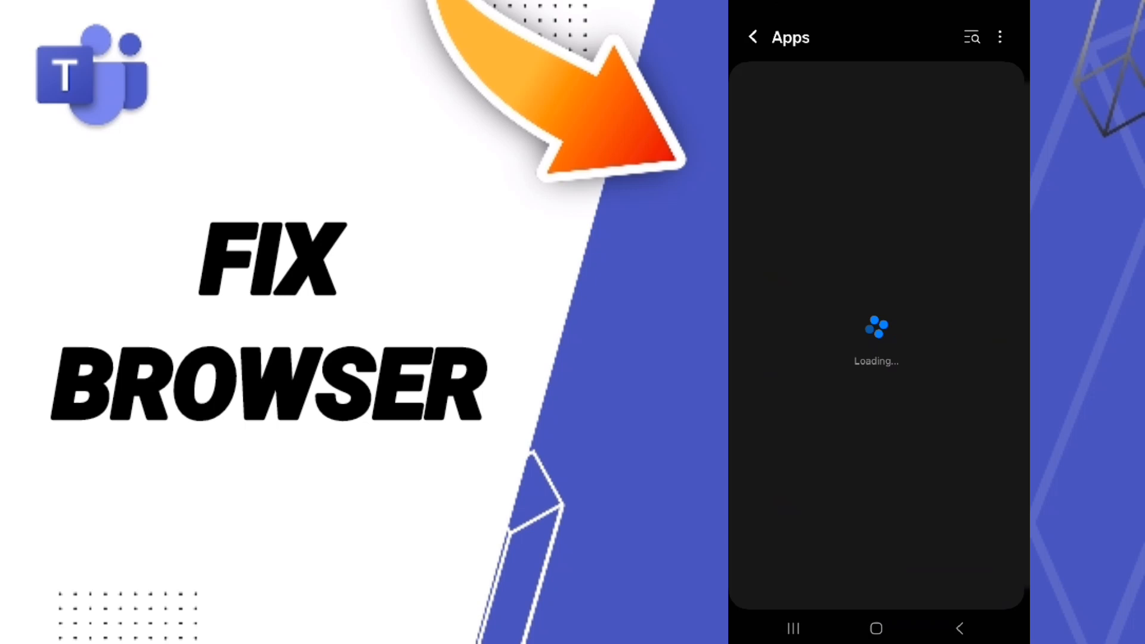
Search the app list for "team" and open the Teams App info page
left_click(971, 37)
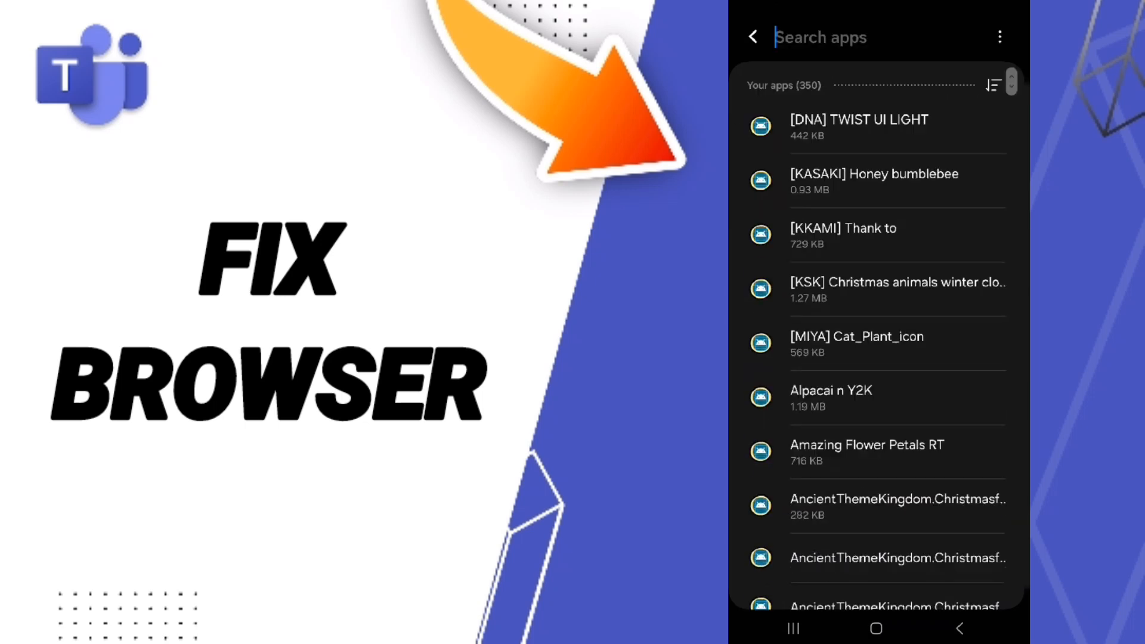
type("team")
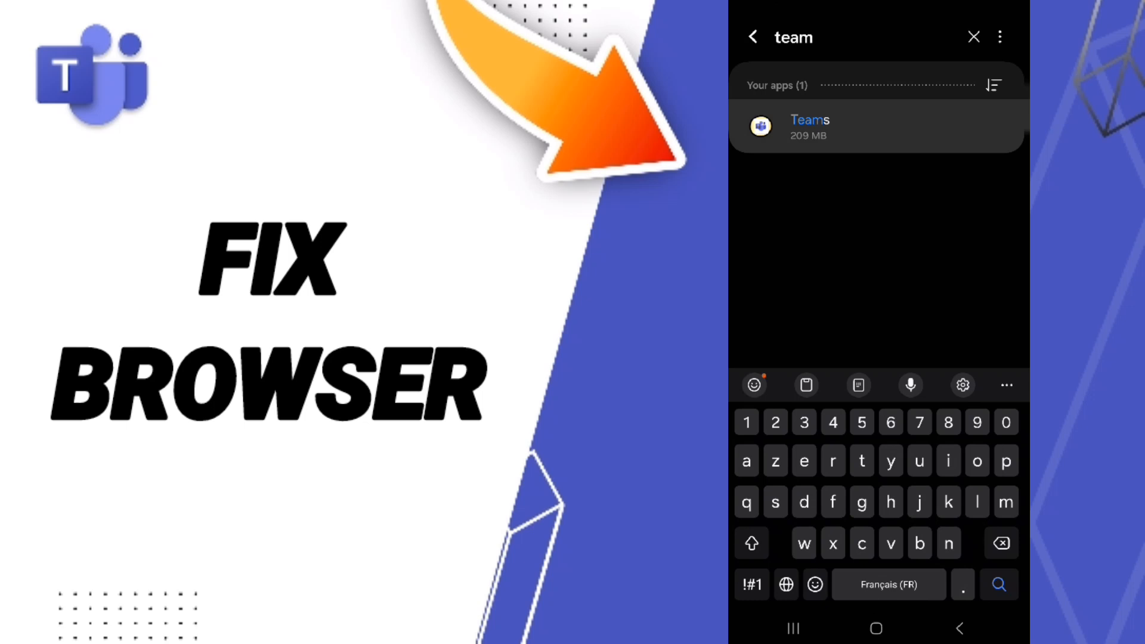
left_click(809, 127)
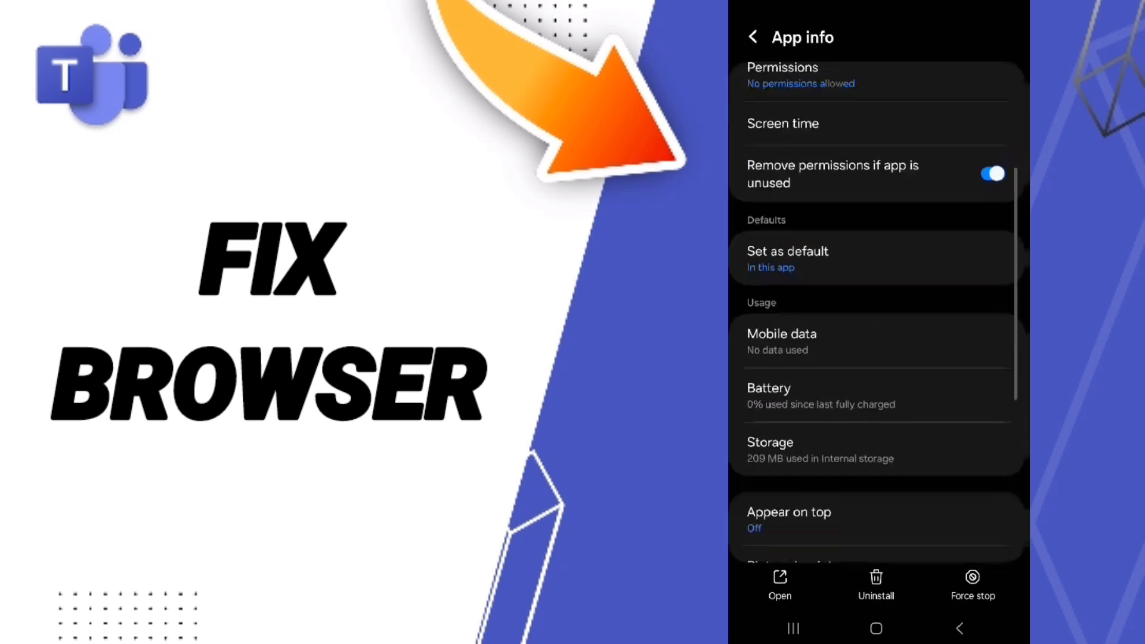
Open Teams' Storage page showing 2.22 MB data and 160 KB cache
left_click(972, 584)
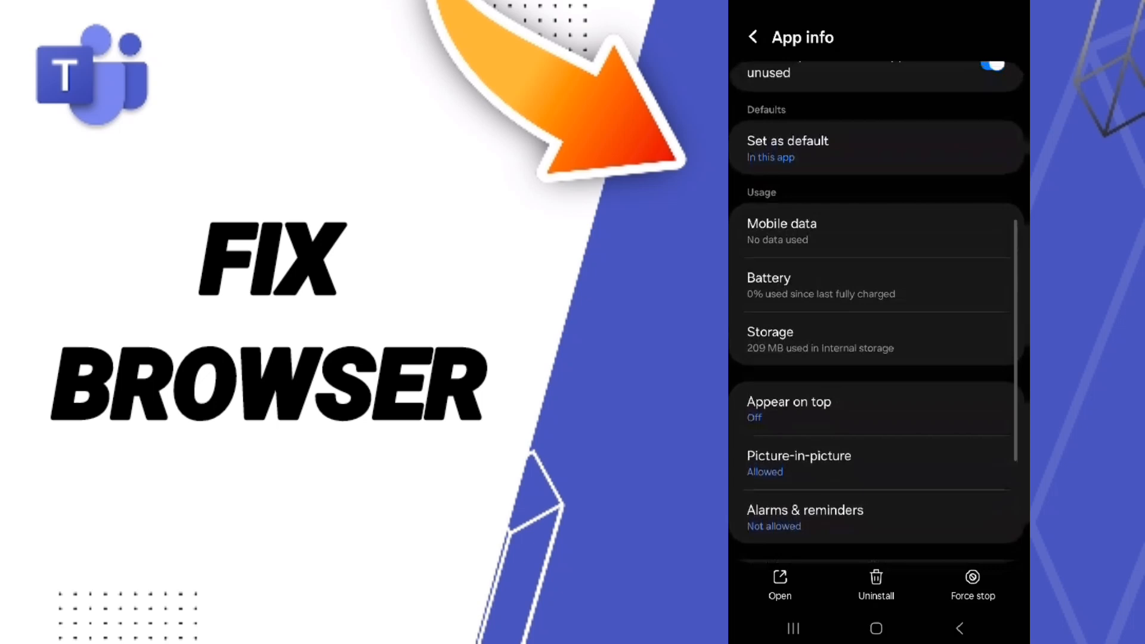
scroll("down", 3)
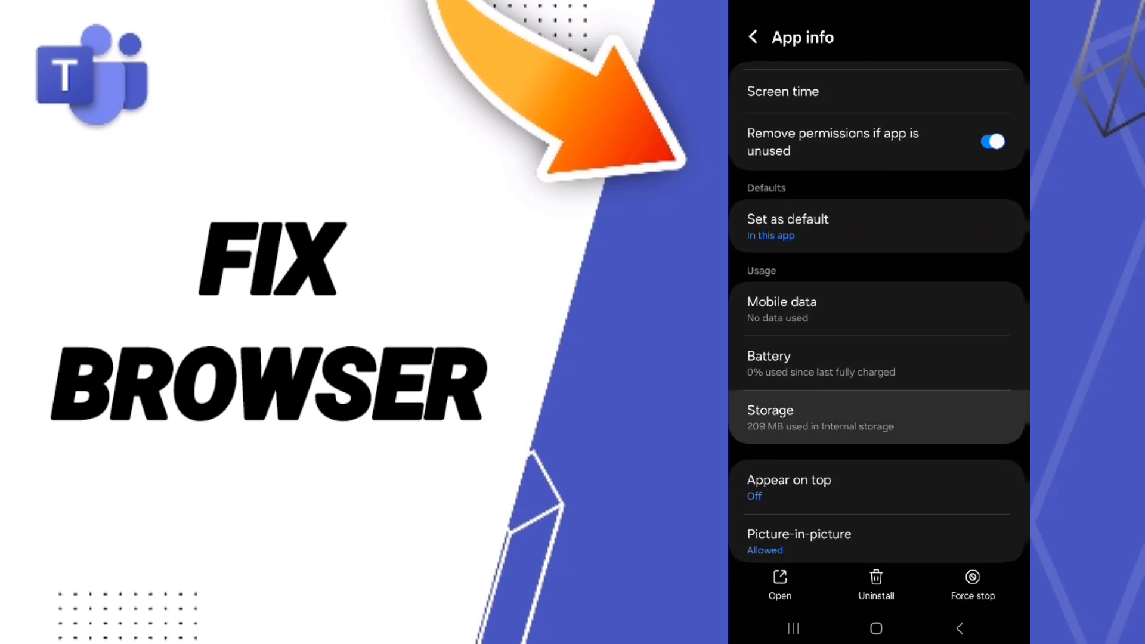
left_click(877, 417)
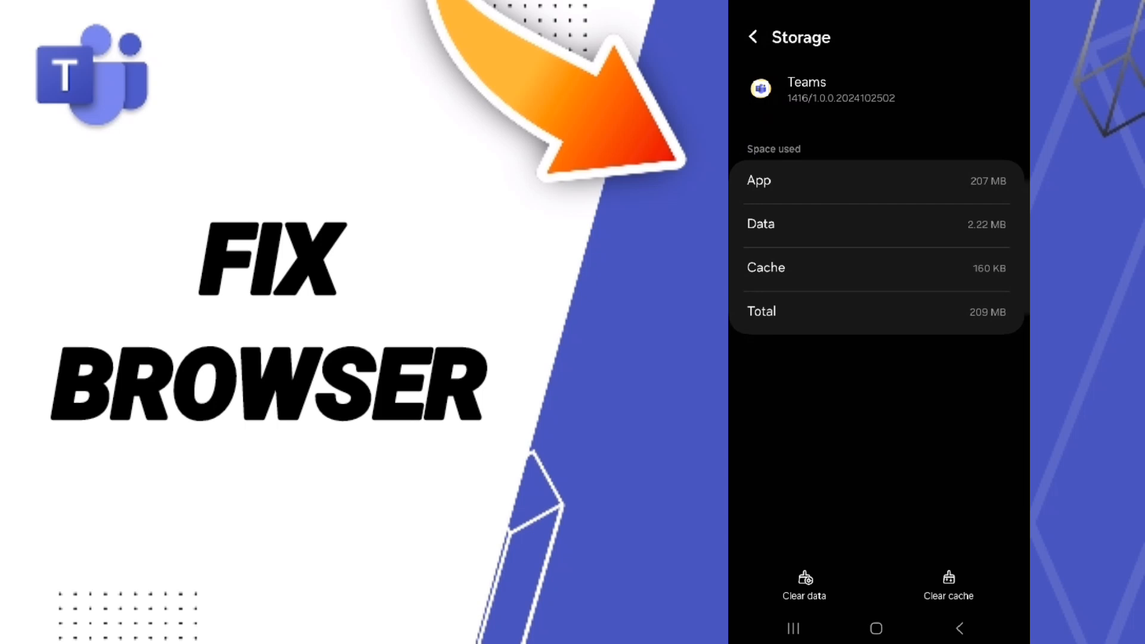
left_click(803, 585)
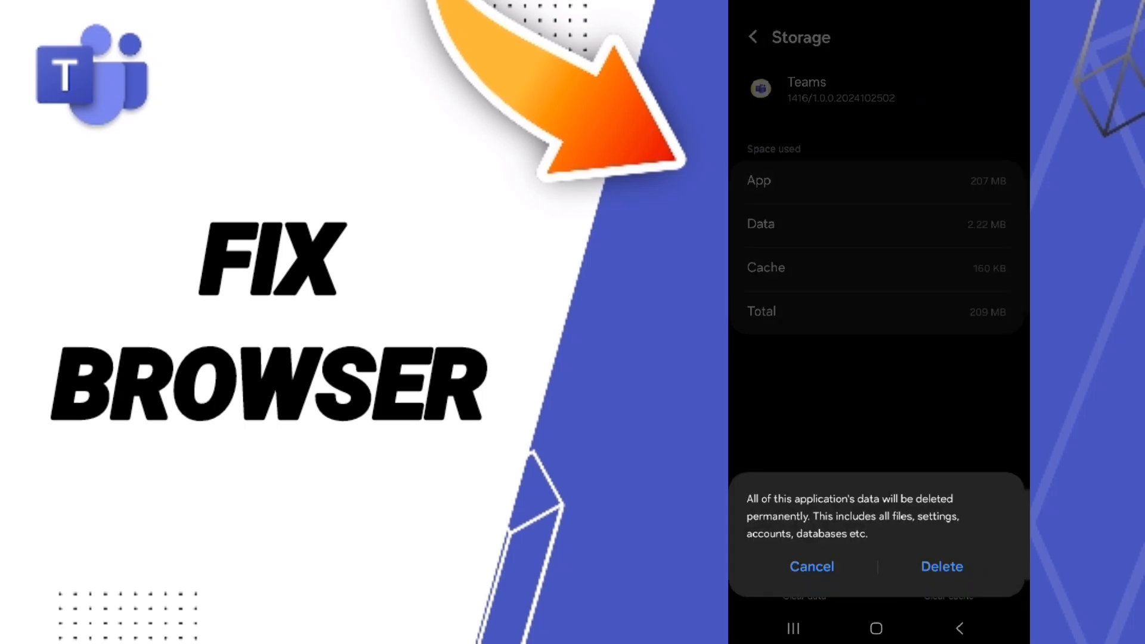
left_click(812, 566)
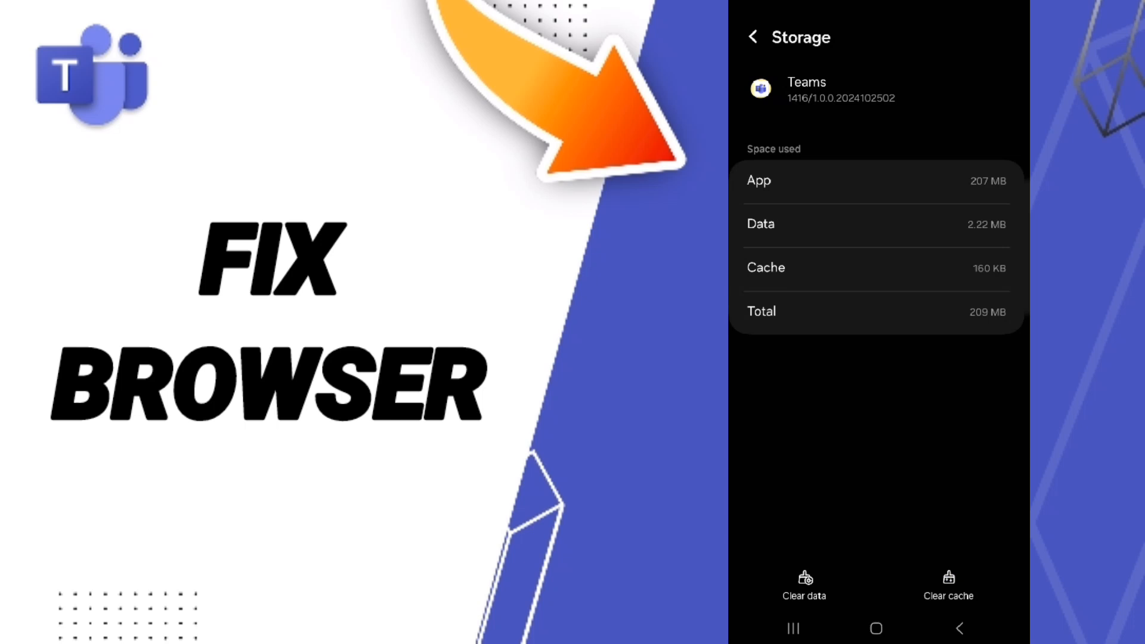